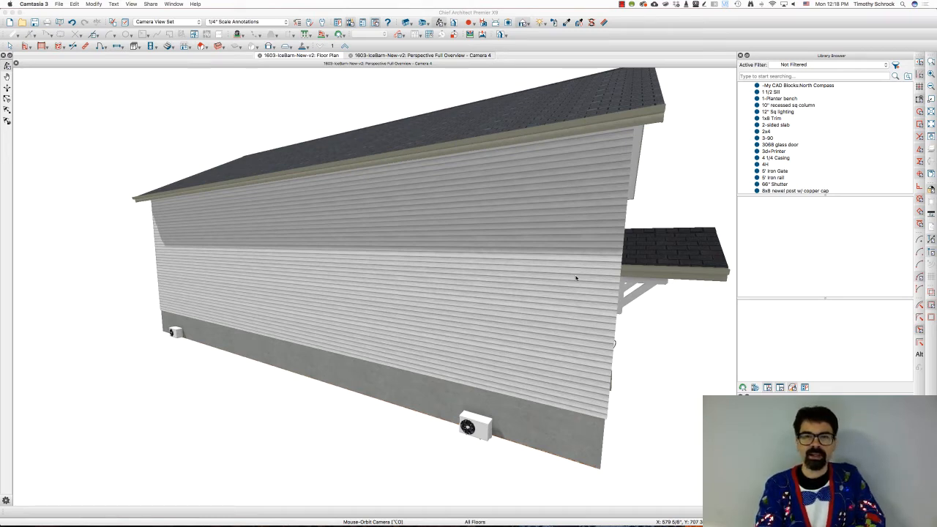
mouse_move(601, 301)
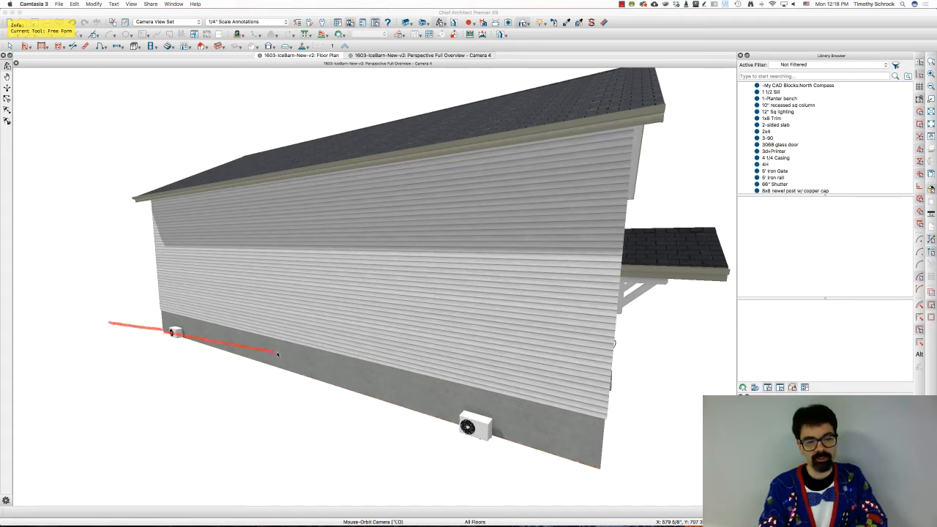
- On the floor plan, add a terrain perimeter around the barn and review its Terrain Specification
drag(286, 353, 553, 397)
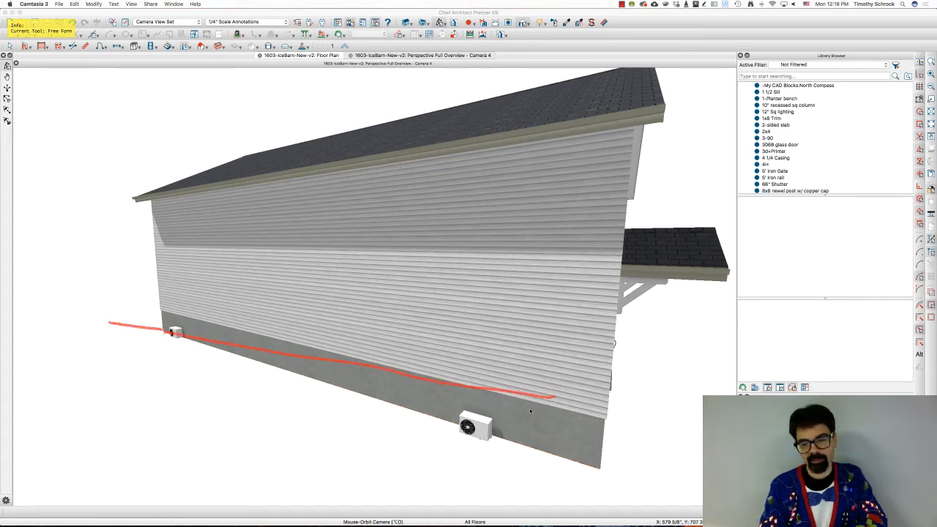
drag(552, 396, 655, 432)
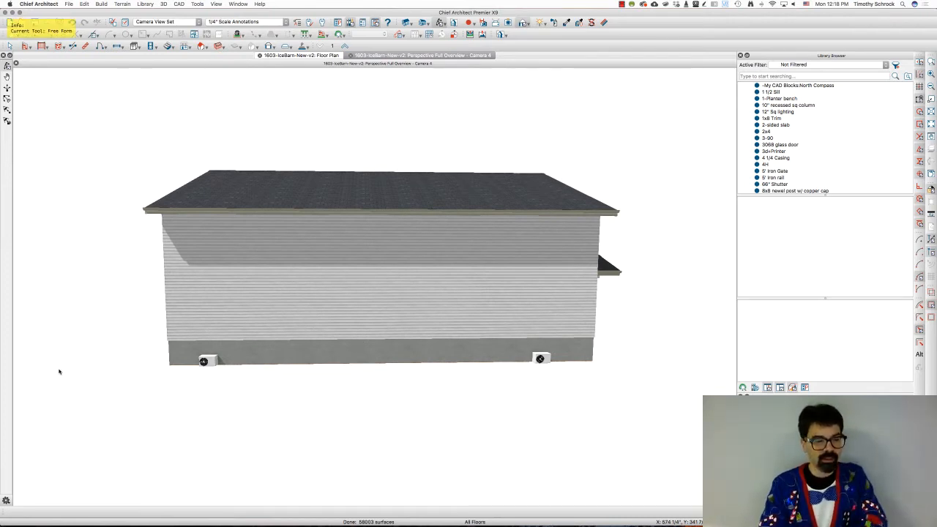
drag(28, 366, 154, 367)
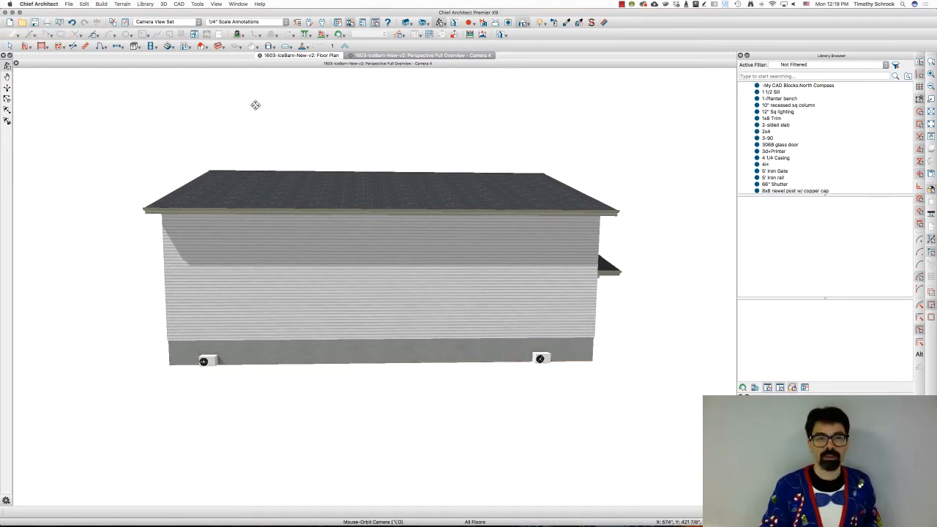
click(300, 54)
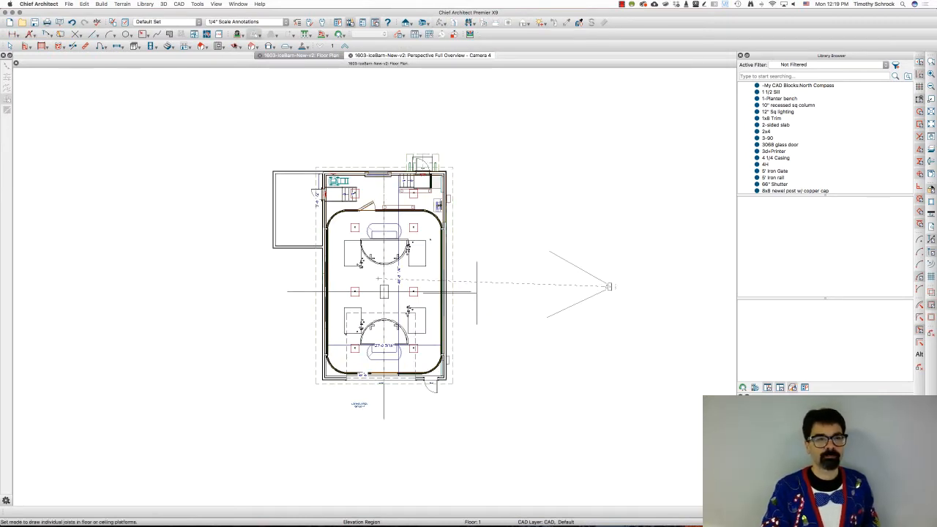
click(122, 5)
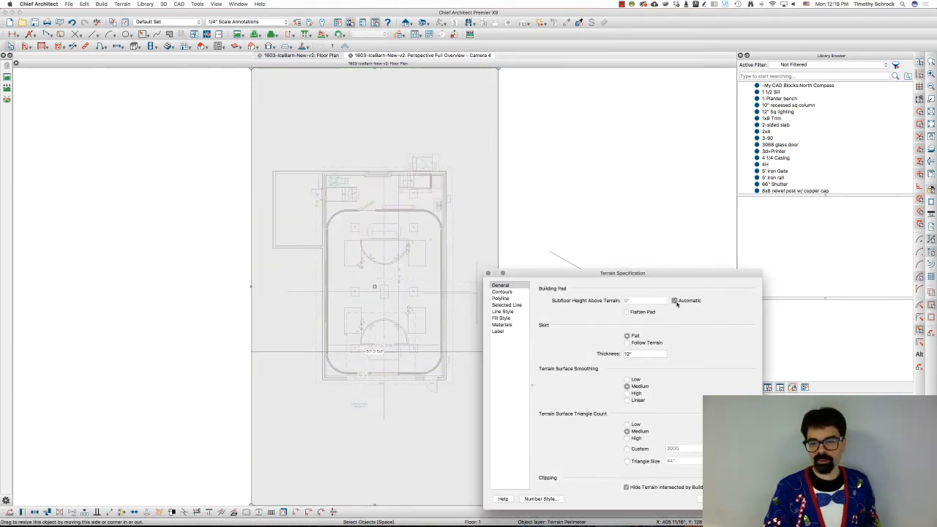
click(674, 301)
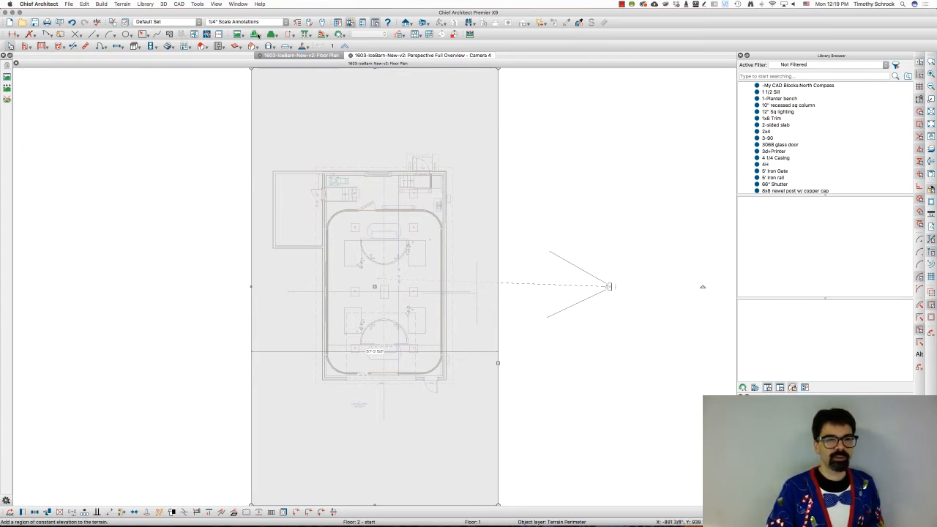
- Draw a Terrain > Elevation Data > Elevation Line across the rear of the site
click(122, 3)
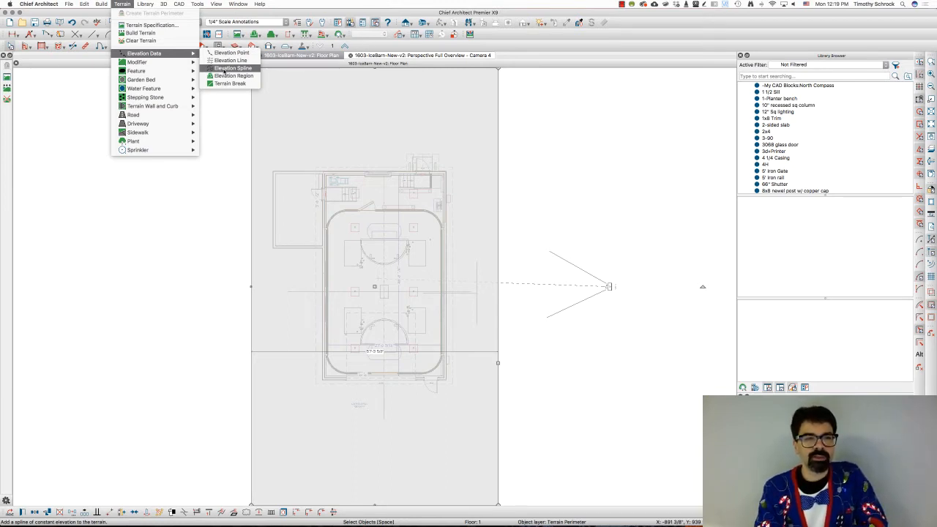
mouse_move(231, 60)
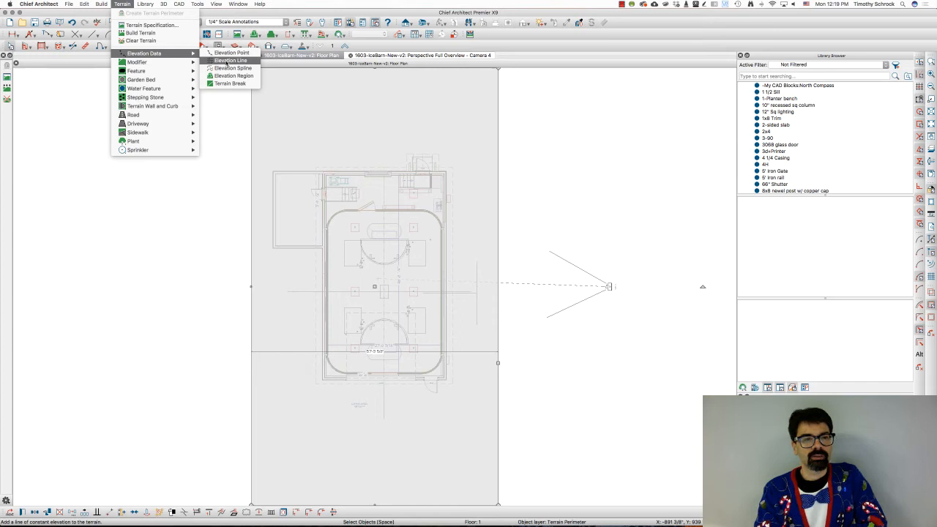
click(231, 60)
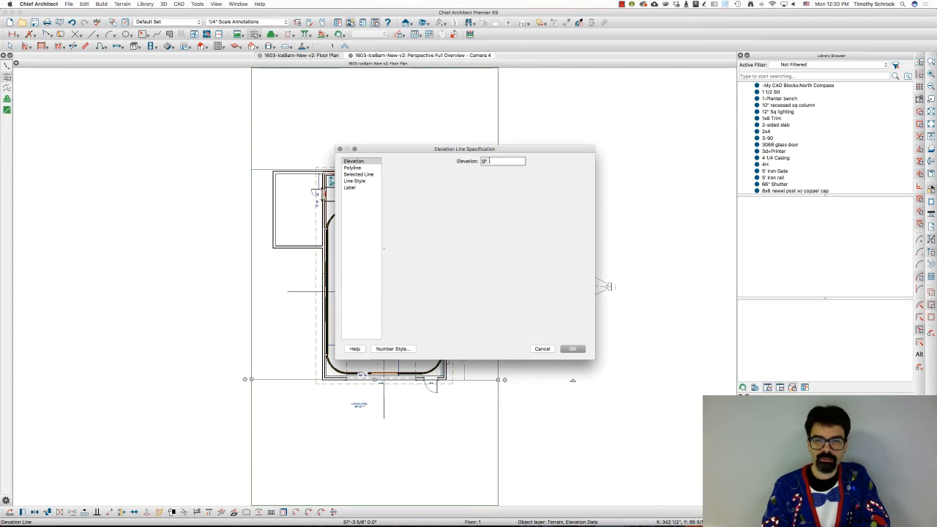
- Enter 30 as the rear elevation line's Elevation and accept the dialog
click(572, 348)
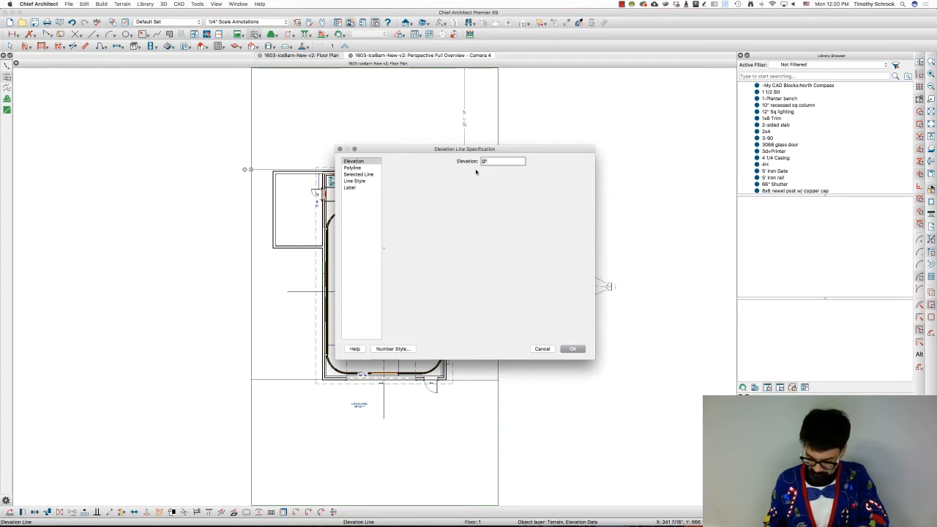
text(30)
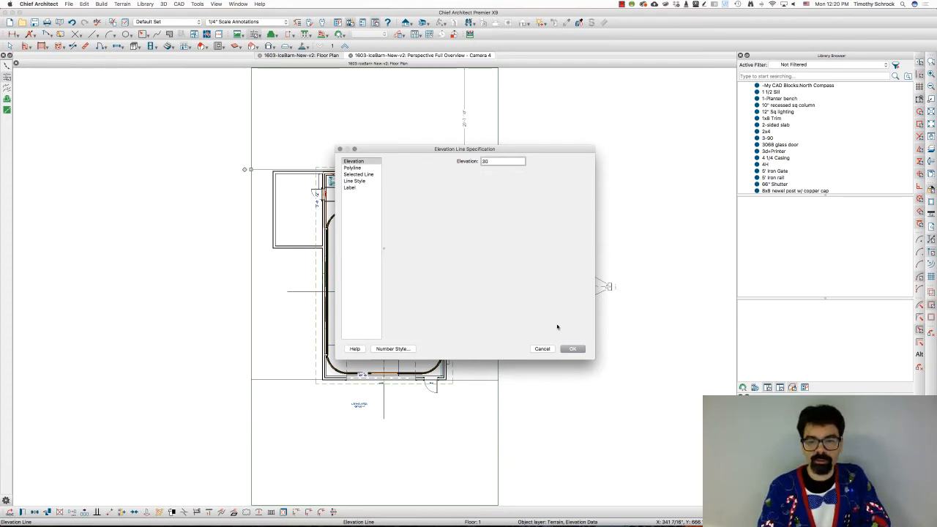
click(572, 349)
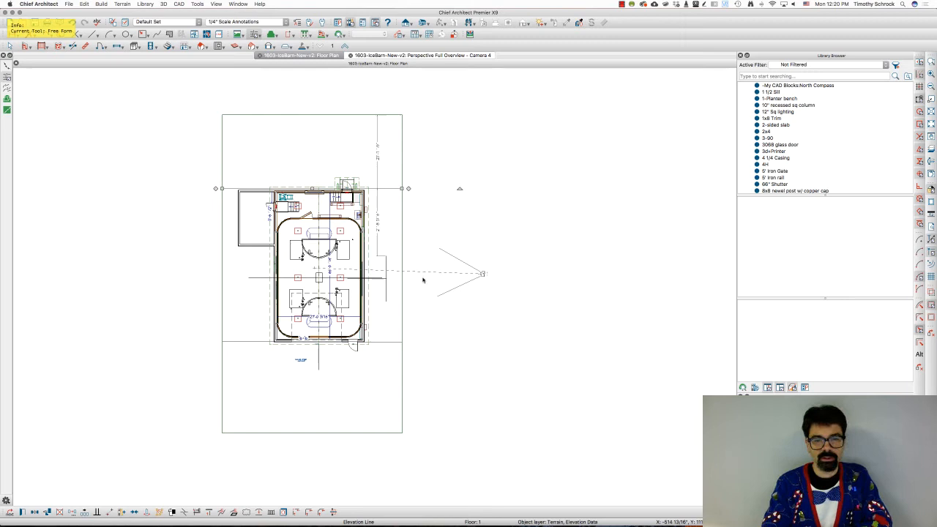
- Draw a second elevation line along the front of the terrain and open its specification
drag(427, 317, 692, 241)
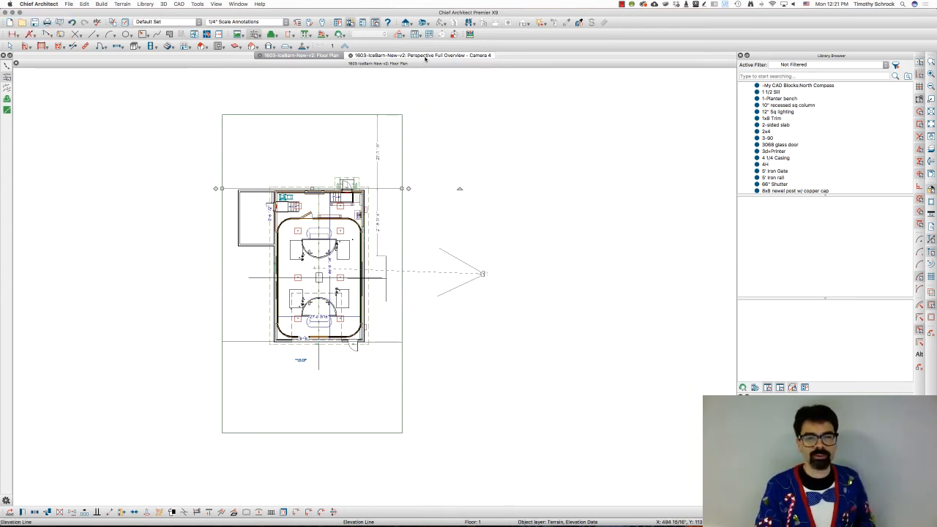
click(421, 55)
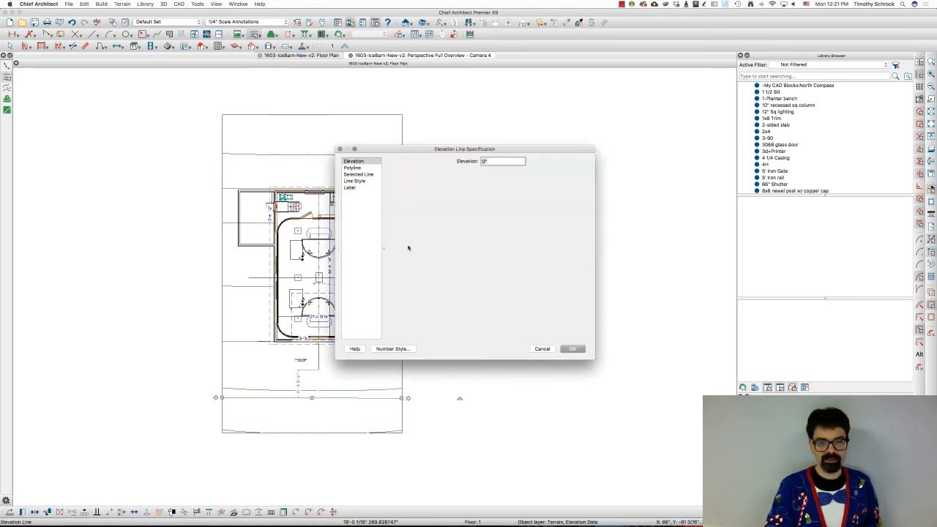
- Accept the front elevation line's 0" elevation so contours form between the lines
click(572, 348)
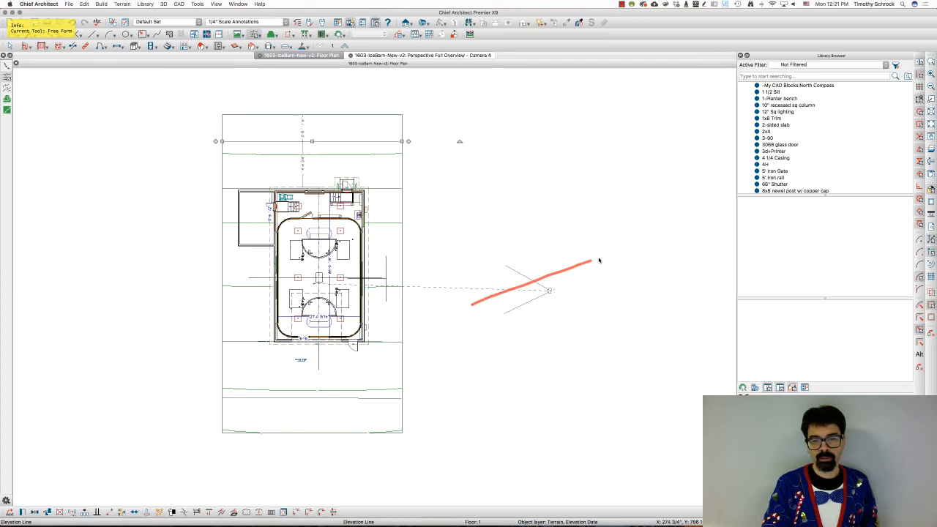
drag(591, 261, 654, 241)
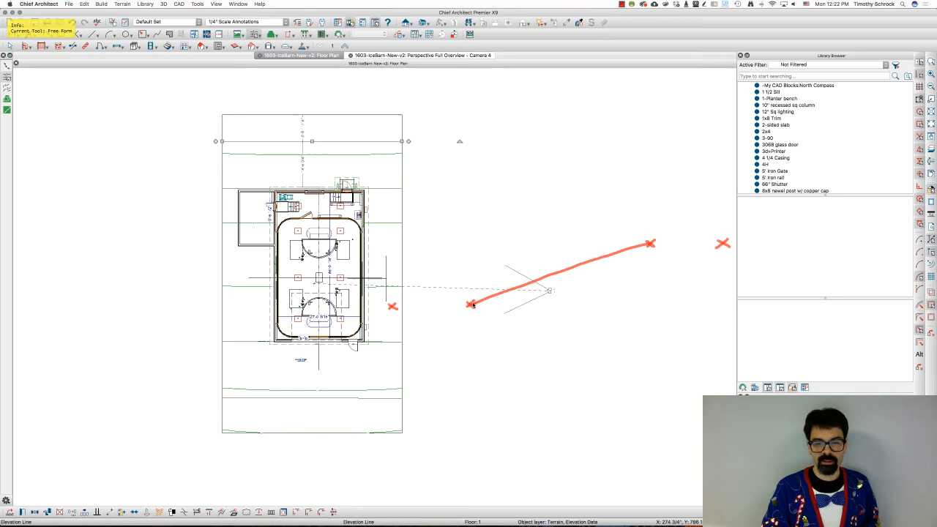
drag(473, 305, 436, 317)
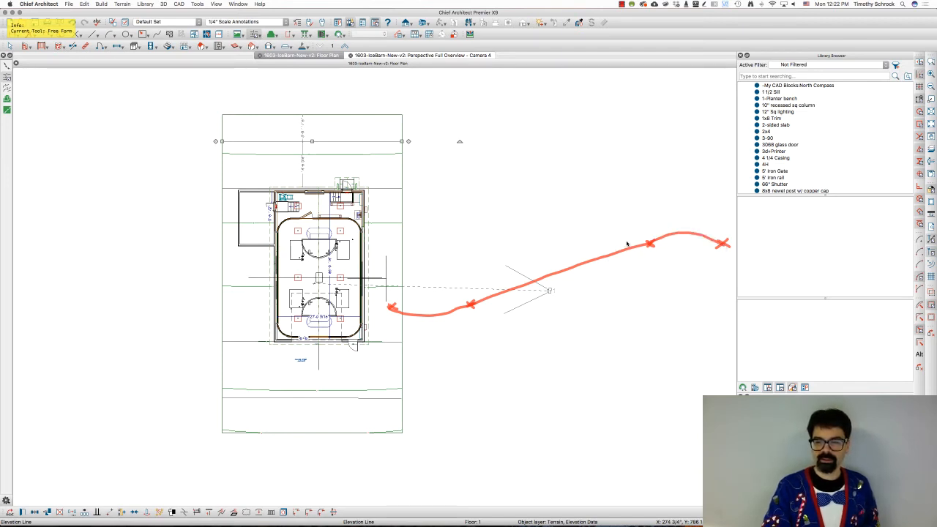
mouse_move(624, 236)
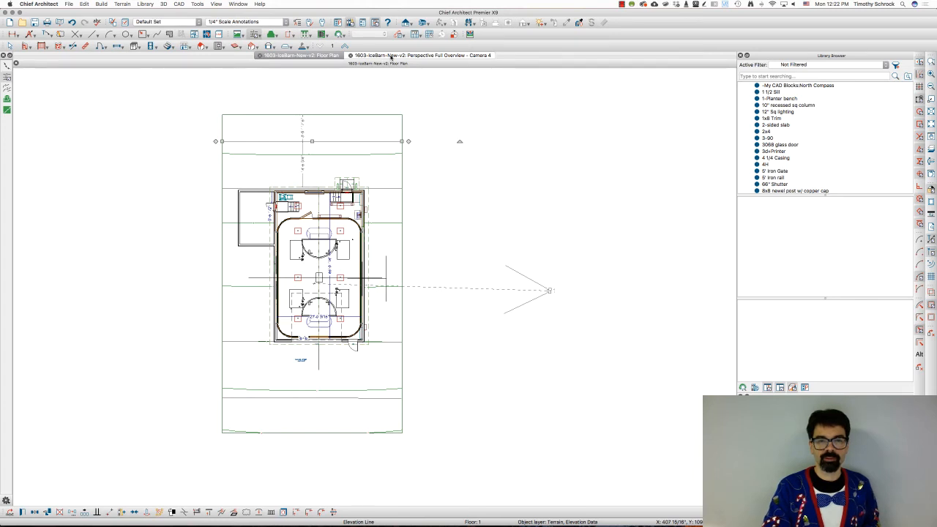
click(417, 55)
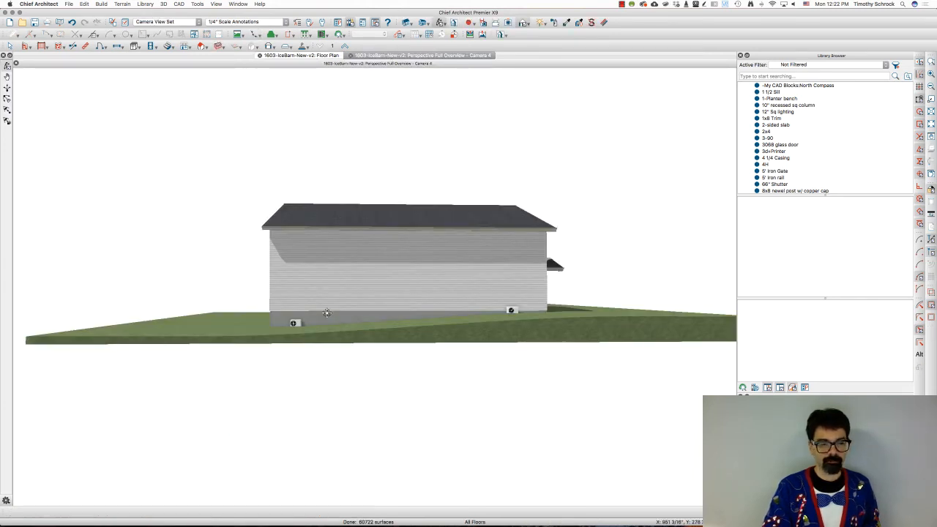
mouse_move(111, 340)
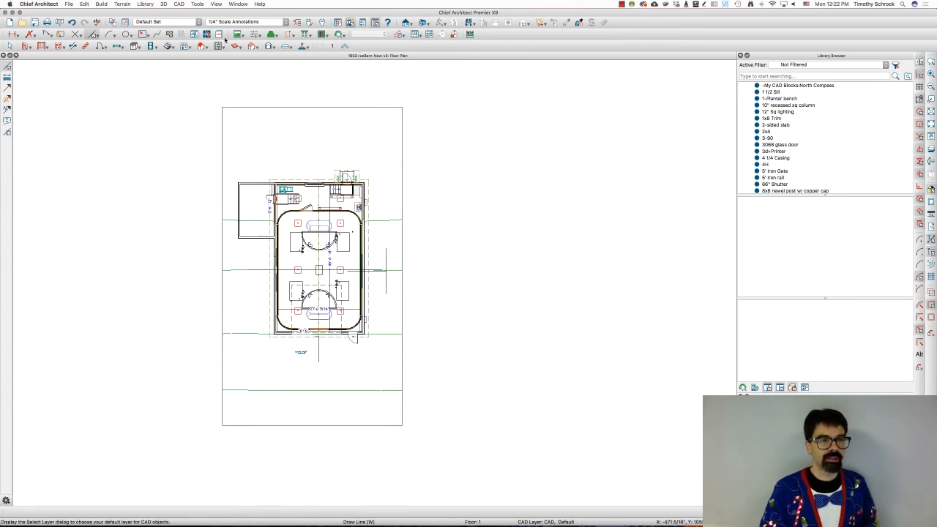
- Draw an Elevation Region at the rear with Interior is Flat and confirm it
click(122, 4)
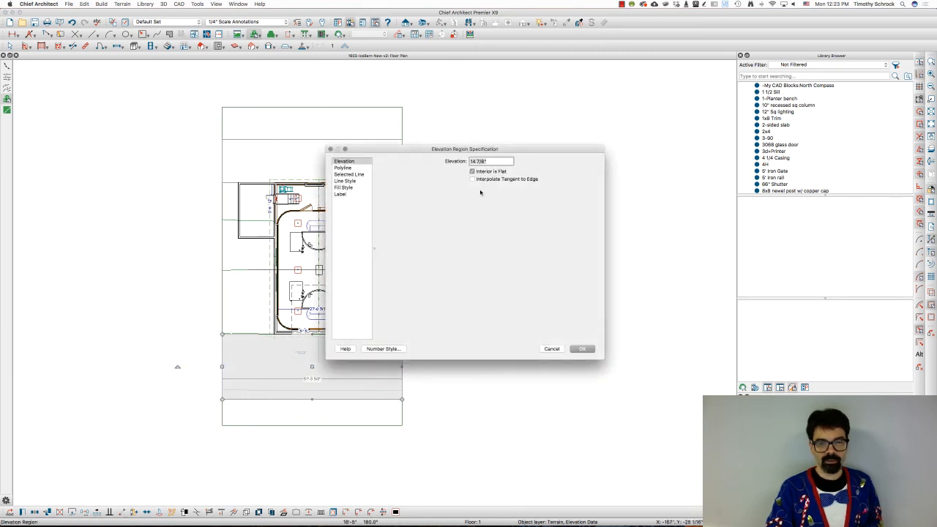
click(582, 348)
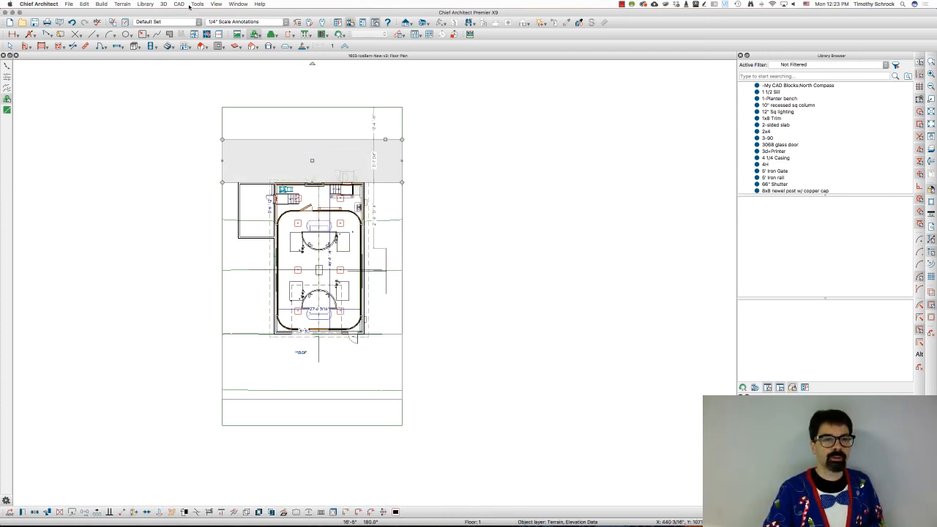
- View the terrain in Perspective Full Overview - Camera 4 and orbit to see the flat area
click(122, 4)
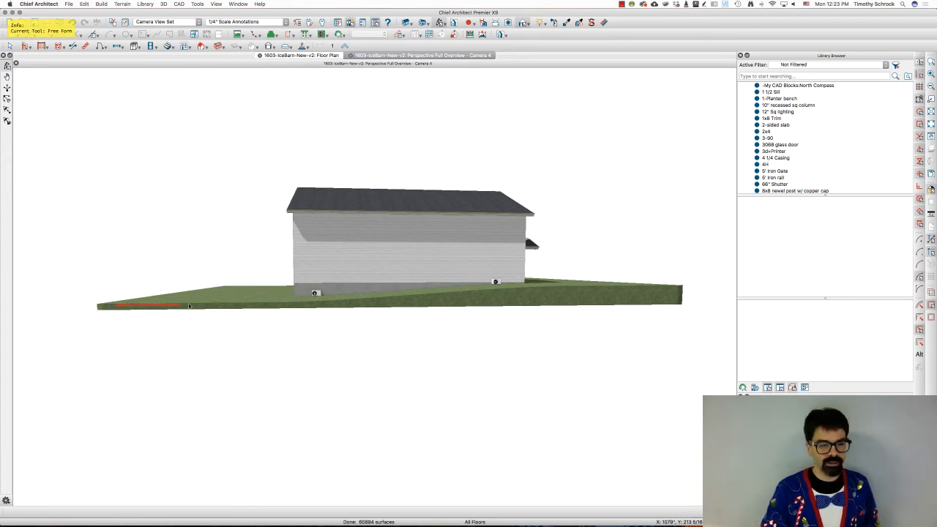
drag(188, 306, 358, 302)
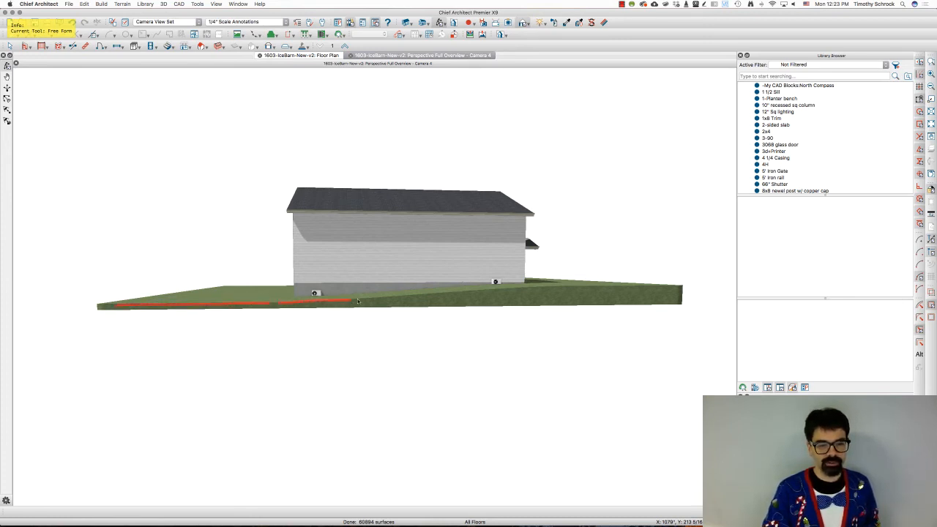